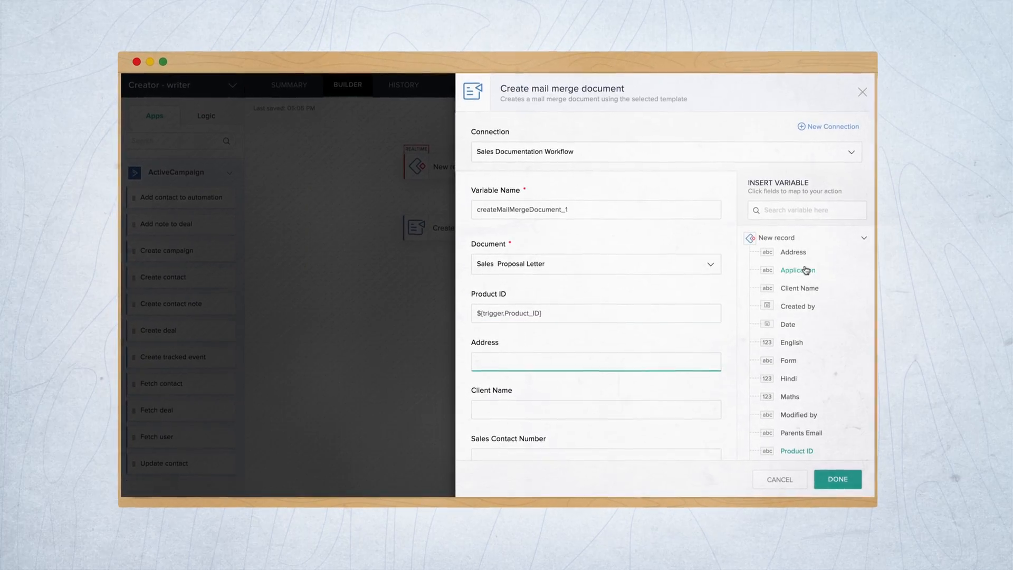
Map Address to the trigger record's Address field and save the merge field mappings
{"action": "left_click", "coordinate": [798, 285]}
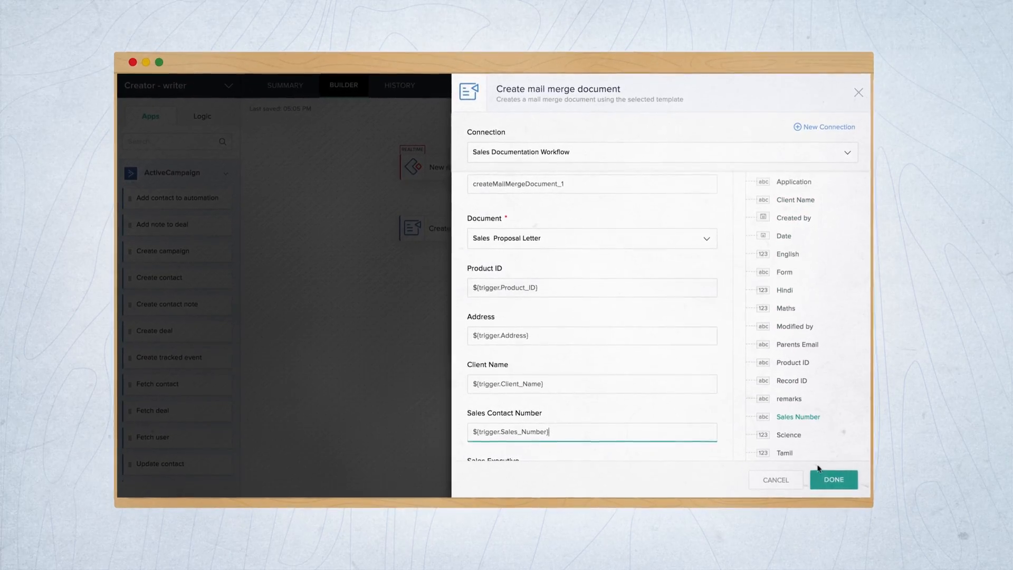
{"action": "left_click", "coordinate": [832, 479]}
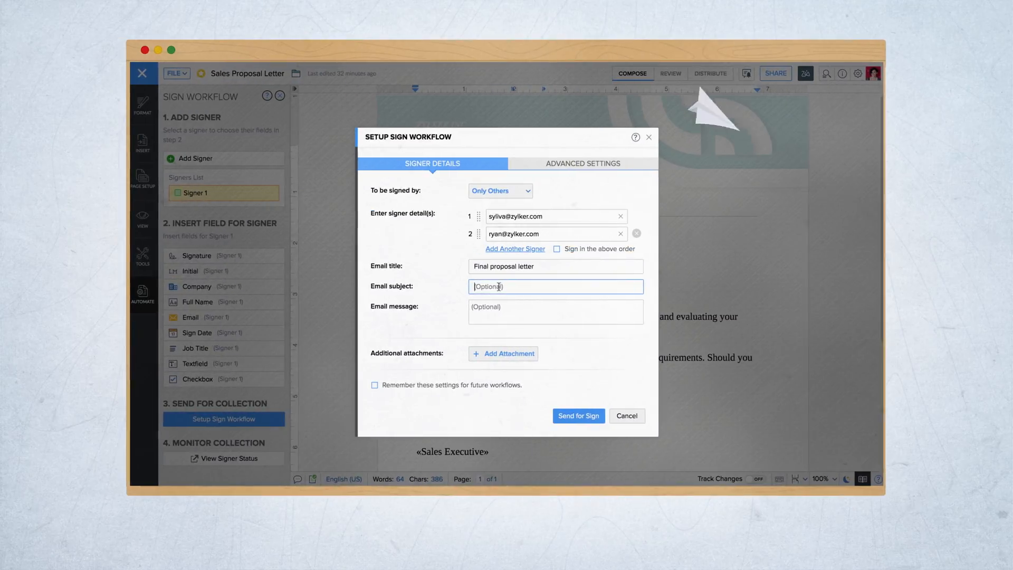